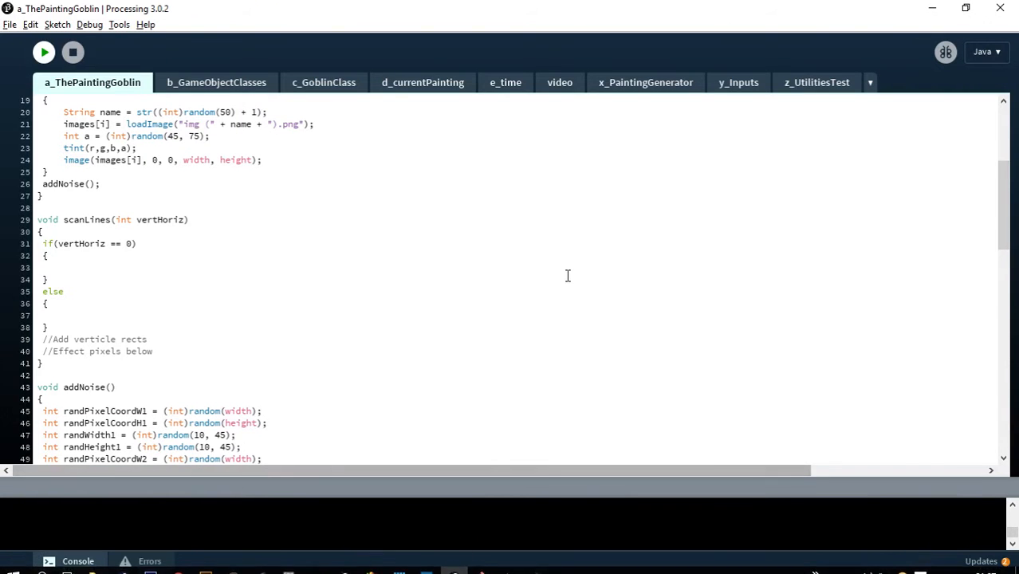
{"action": "mouse_move", "coordinate": [398, 348]}
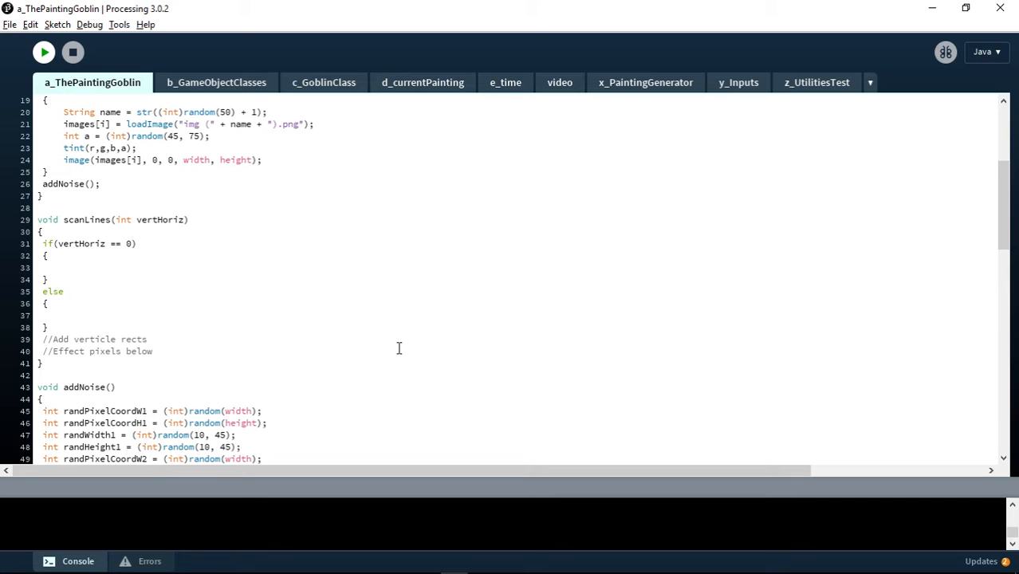
{"action": "mouse_move", "coordinate": [128, 99]}
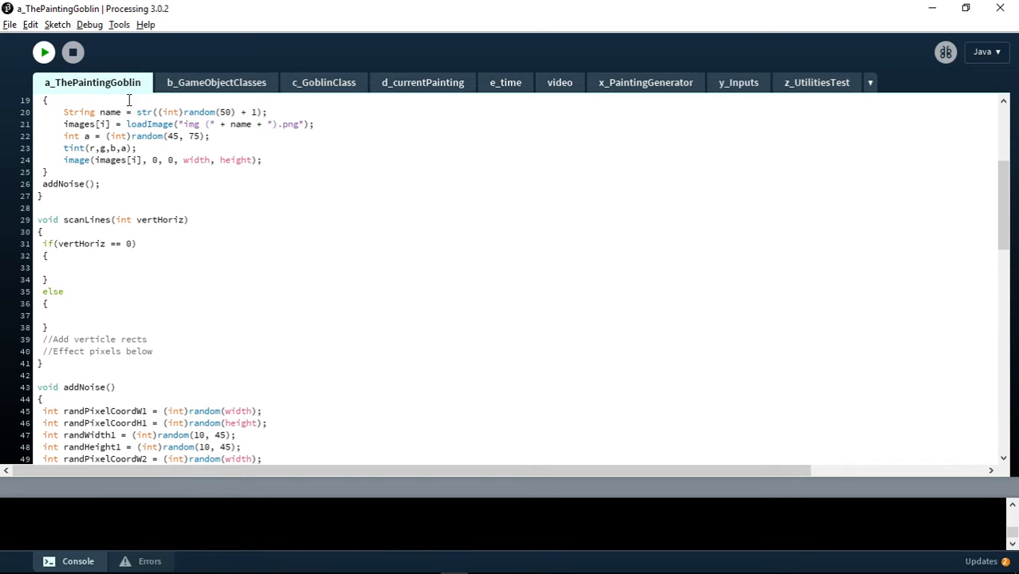
{"action": "mouse_move", "coordinate": [279, 170]}
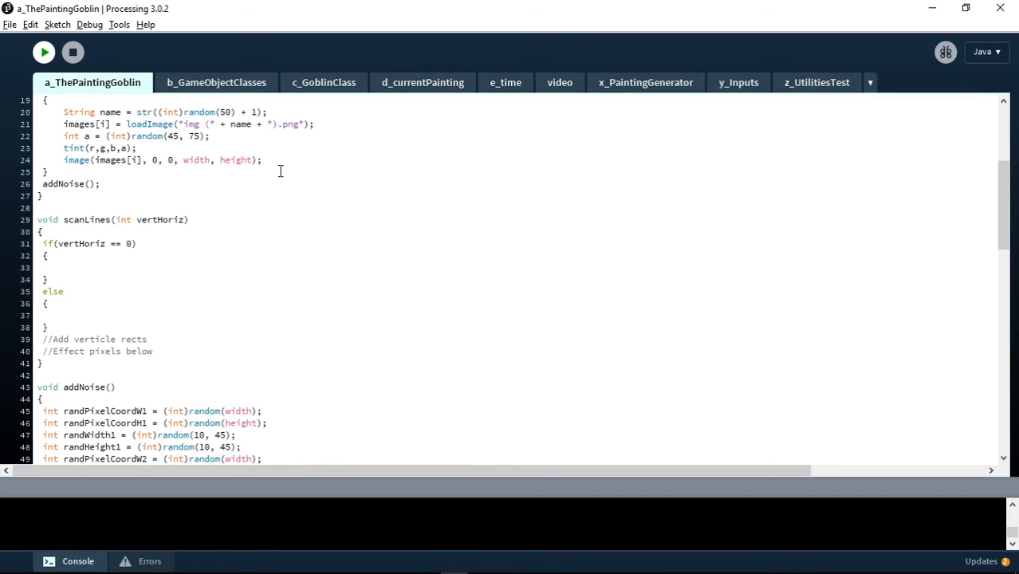
Step: Run the painting sketch, browse its folder picker to This PC, then cancel
{"action": "left_click", "coordinate": [43, 52]}
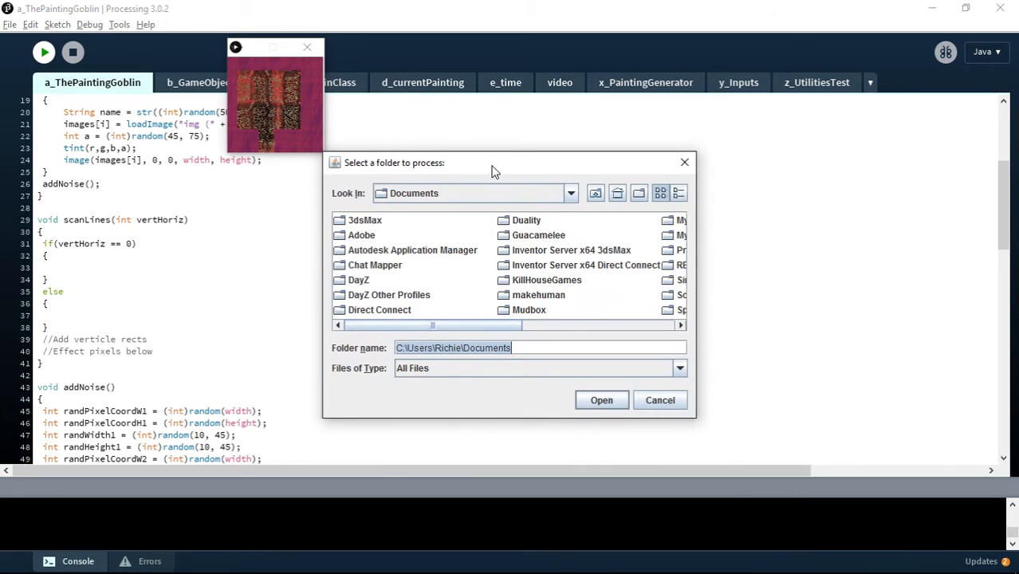
{"action": "left_click", "coordinate": [538, 149]}
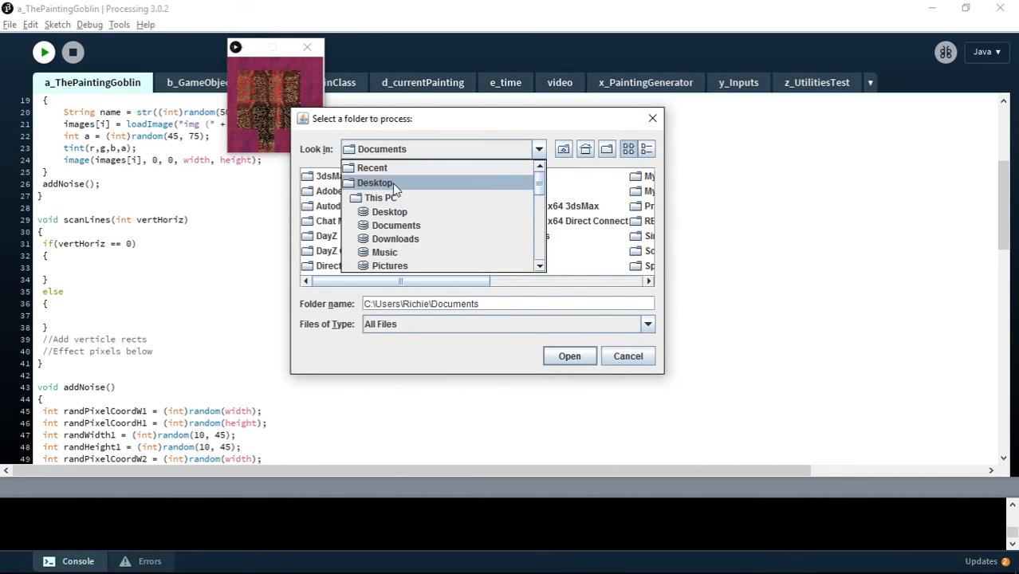
{"action": "left_click", "coordinate": [375, 182]}
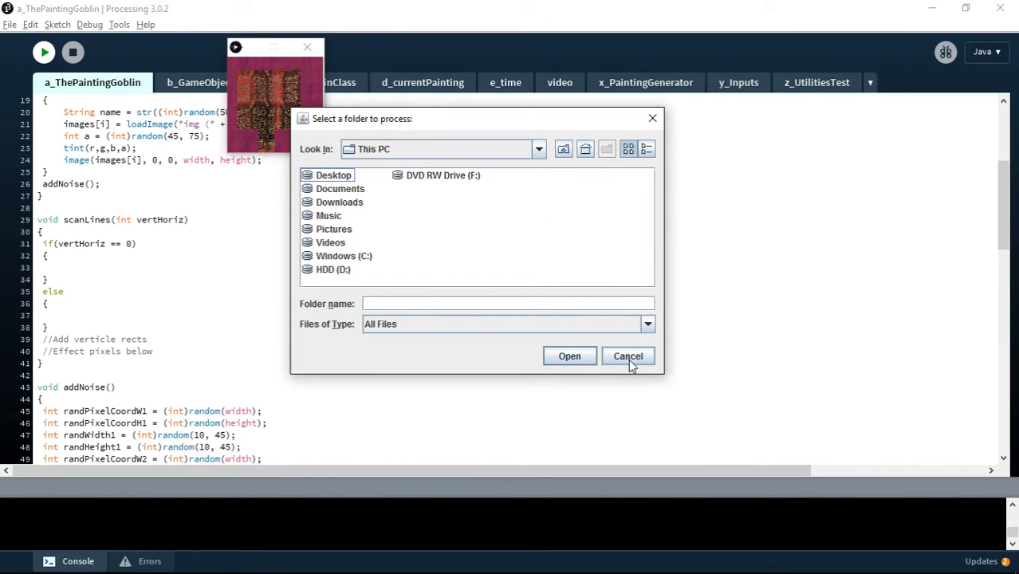
{"action": "left_click", "coordinate": [628, 355]}
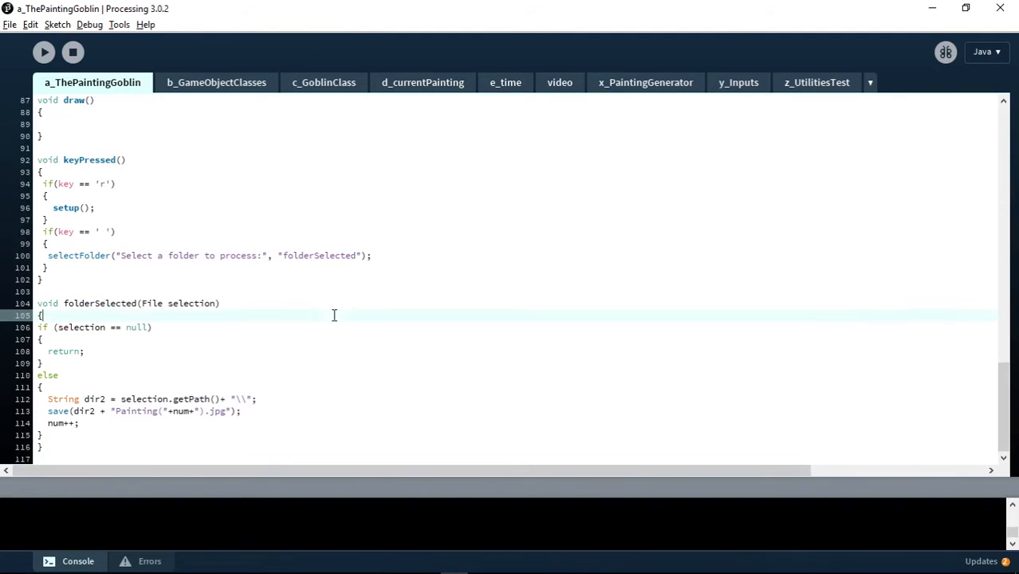
{"action": "mouse_move", "coordinate": [161, 264]}
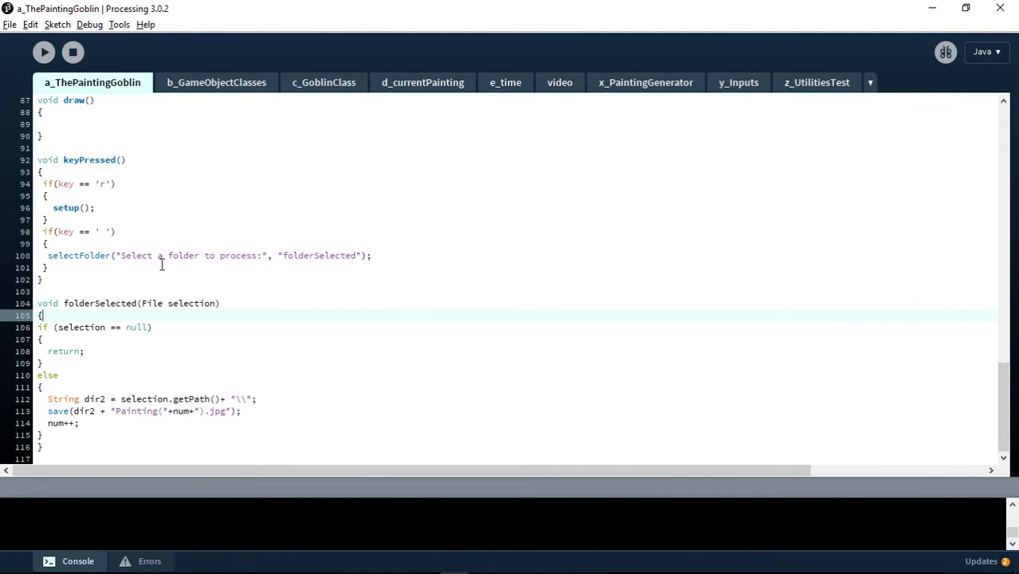
Step: Highlight the selectFolder prompt text and its folderSelected callback name
{"action": "left_click", "coordinate": [73, 267]}
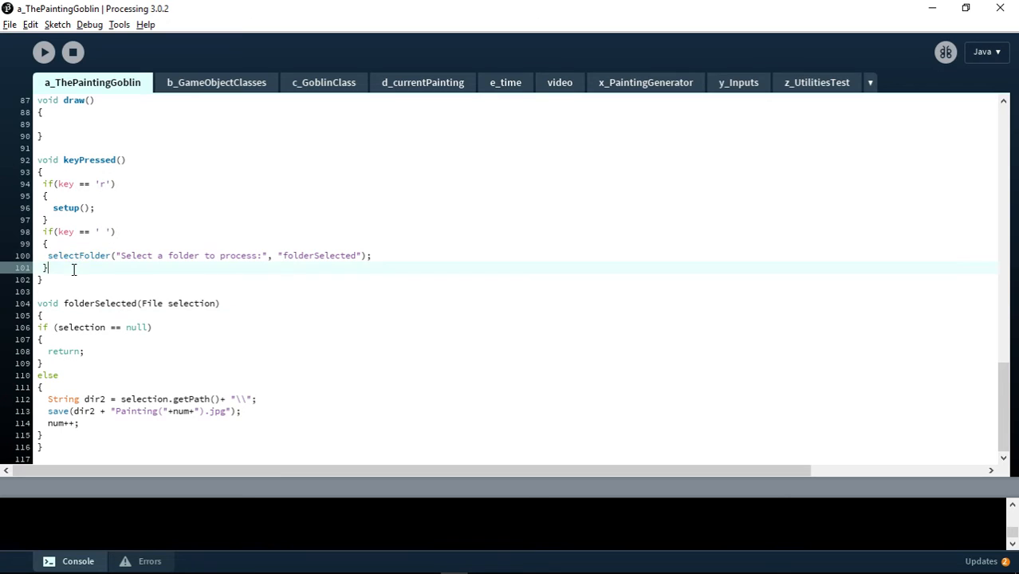
{"action": "double_click", "coordinate": [80, 255]}
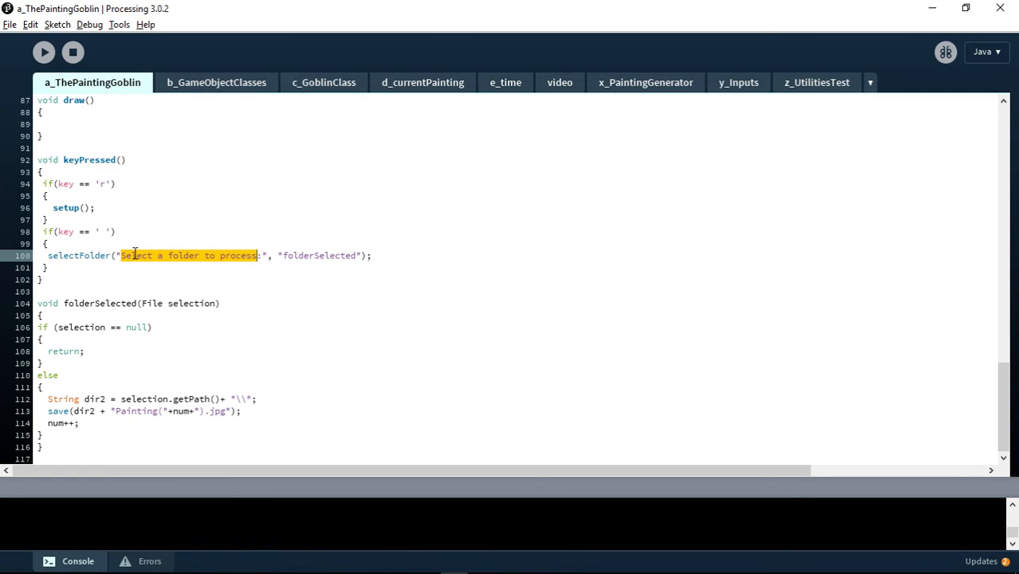
{"action": "left_click", "coordinate": [314, 255]}
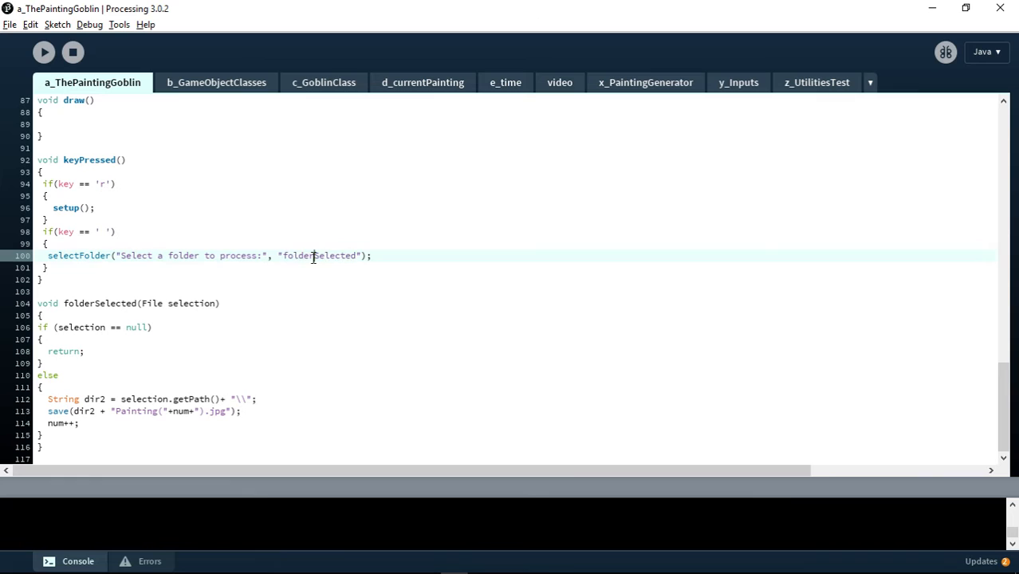
{"action": "double_click", "coordinate": [319, 255]}
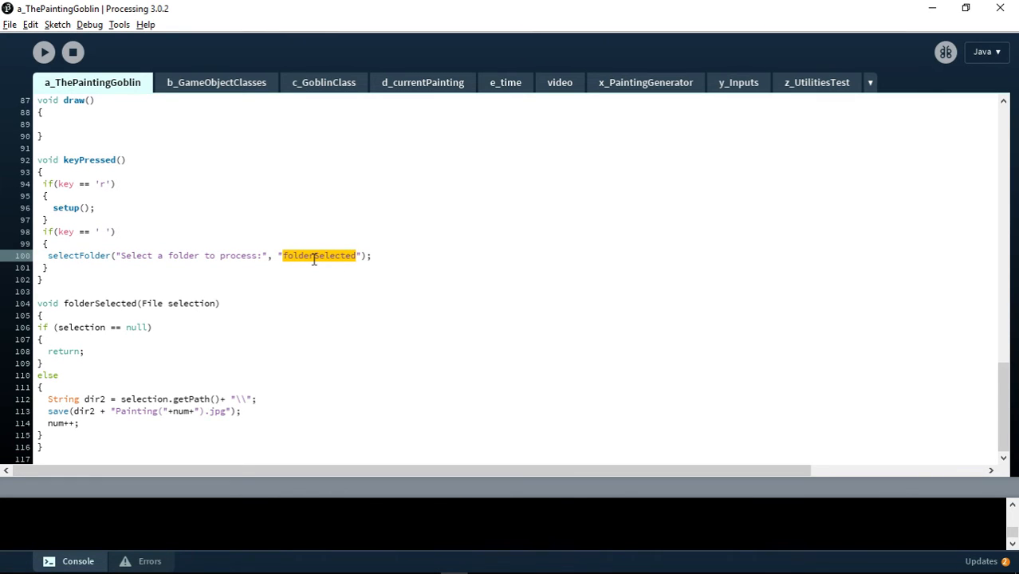
{"action": "mouse_move", "coordinate": [74, 268]}
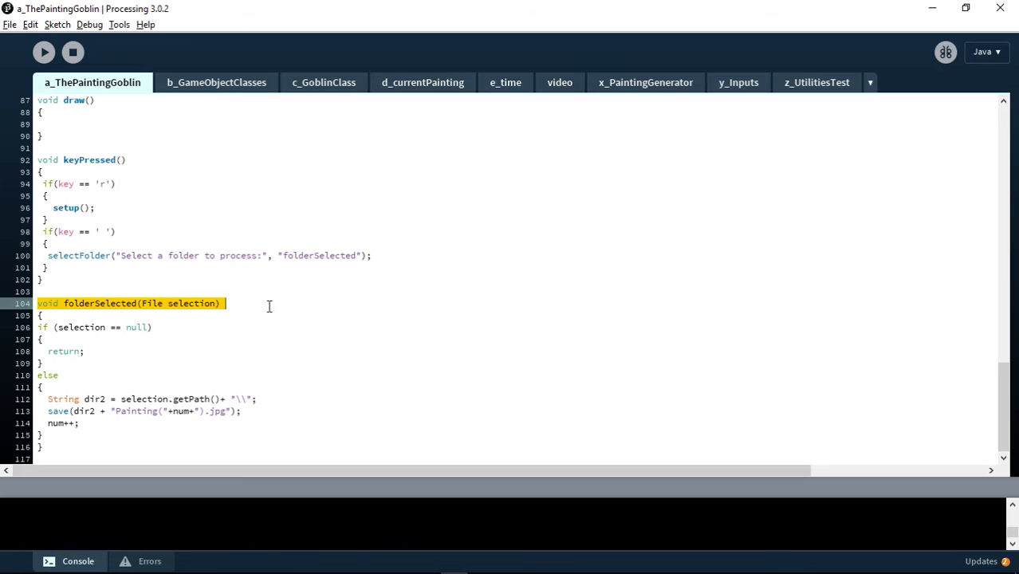
Step: Highlight the folderSelected function name and its selection parameter
{"action": "double_click", "coordinate": [98, 303]}
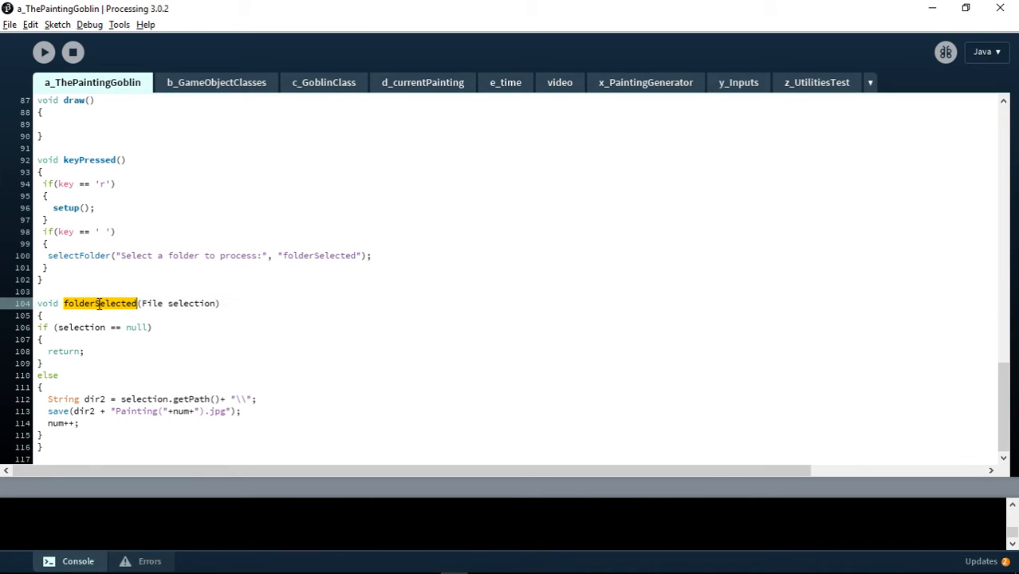
{"action": "mouse_move", "coordinate": [150, 303]}
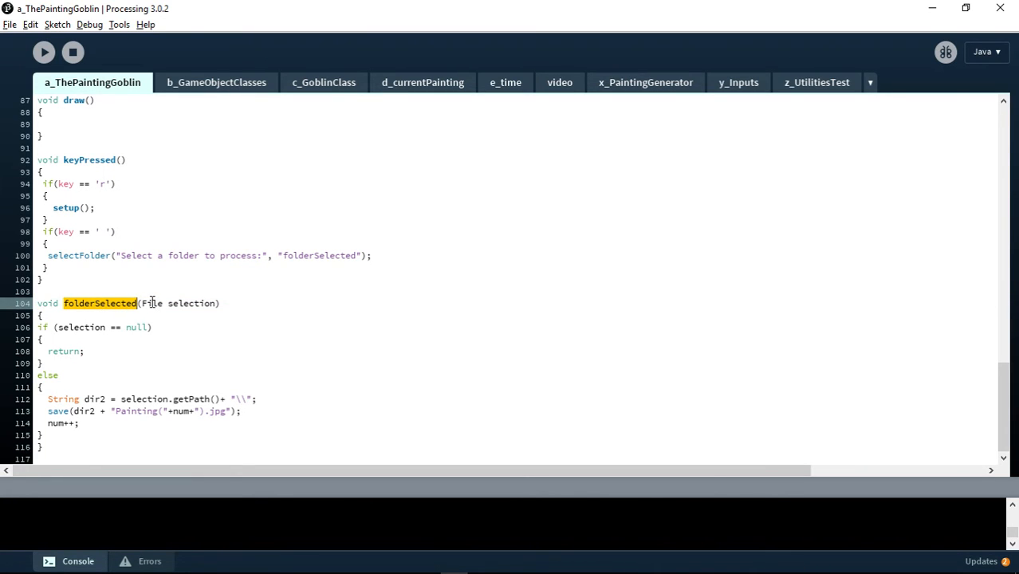
{"action": "left_click", "coordinate": [192, 303]}
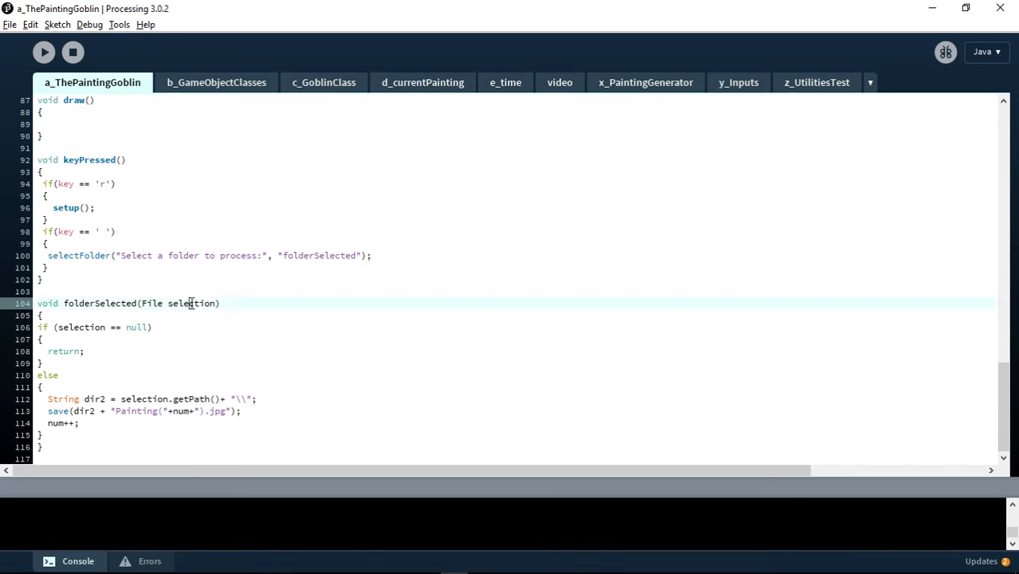
{"action": "double_click", "coordinate": [191, 303]}
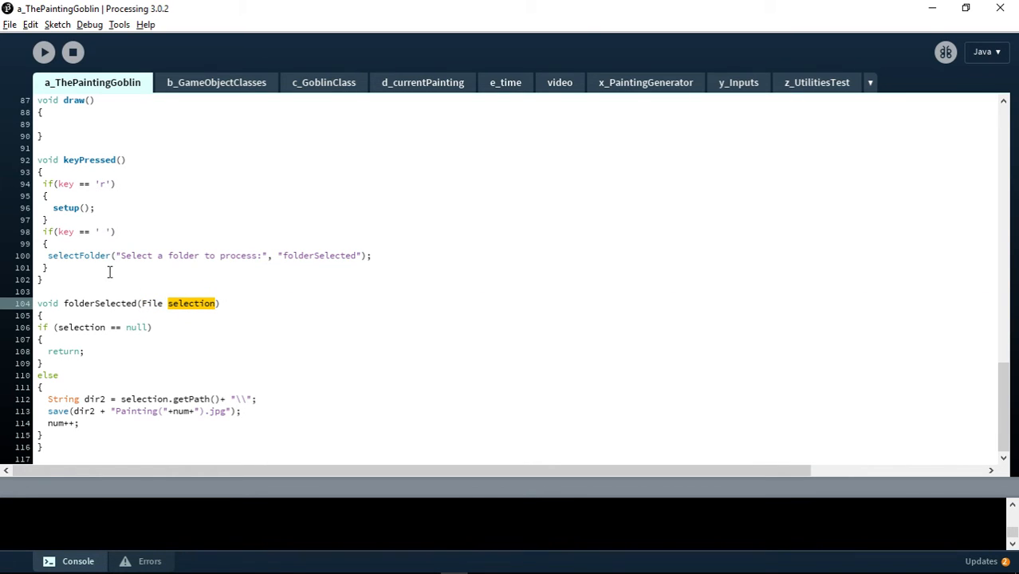
{"action": "mouse_move", "coordinate": [134, 261]}
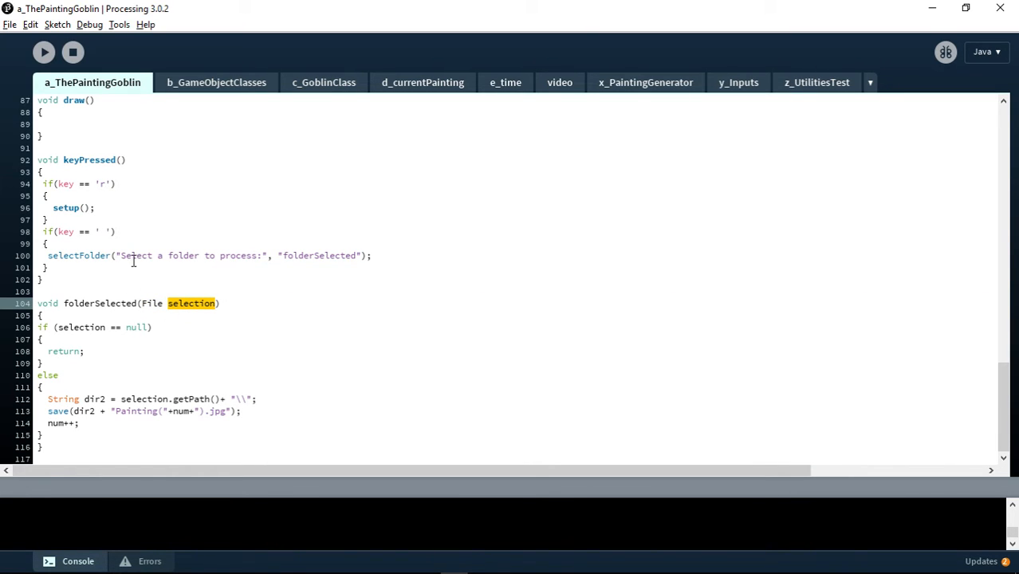
{"action": "mouse_move", "coordinate": [155, 305]}
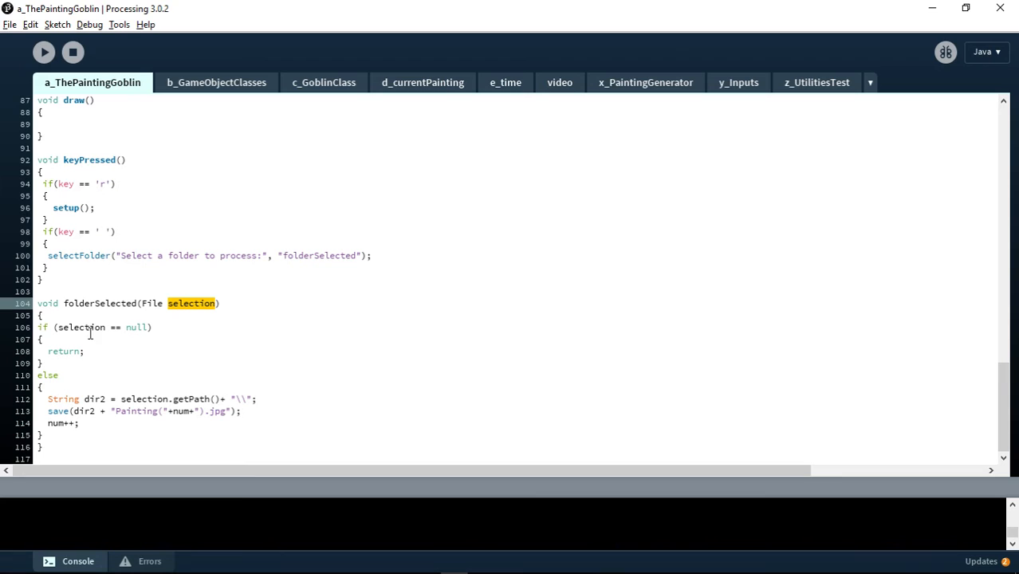
{"action": "left_click_drag", "start_coordinate": [55, 326], "coordinate": [48, 362]}
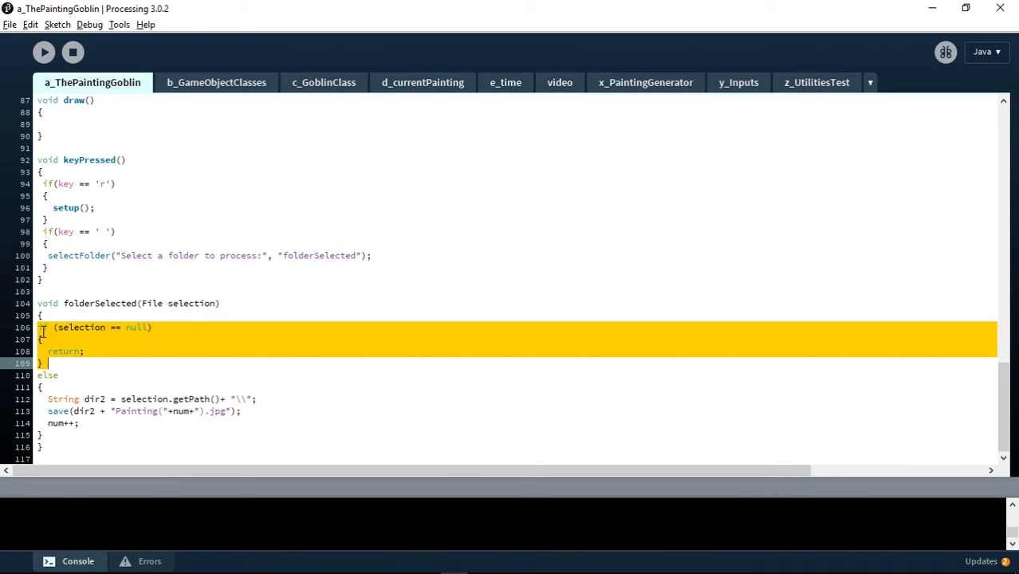
{"action": "mouse_move", "coordinate": [76, 341]}
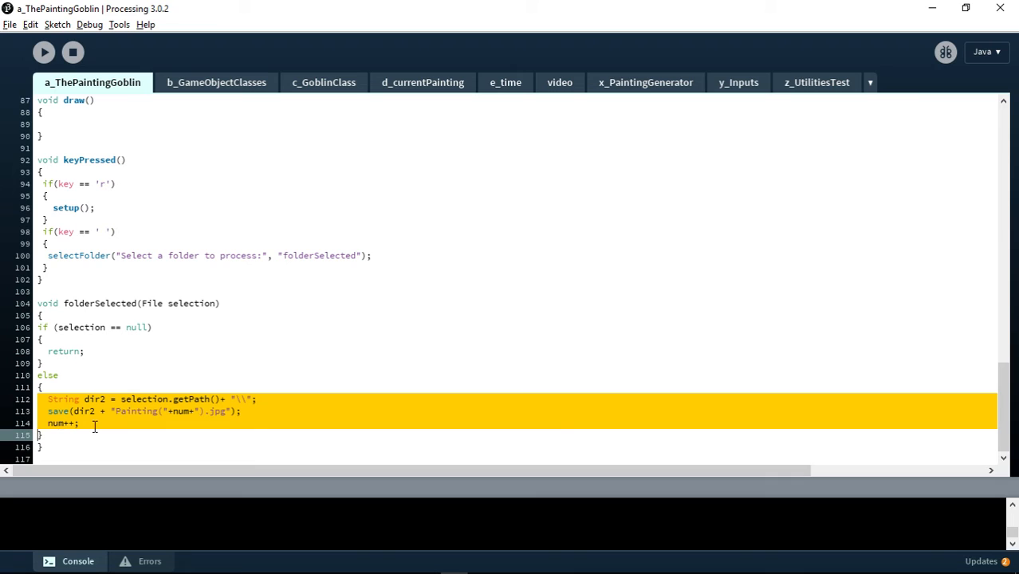
{"action": "left_click", "coordinate": [72, 399]}
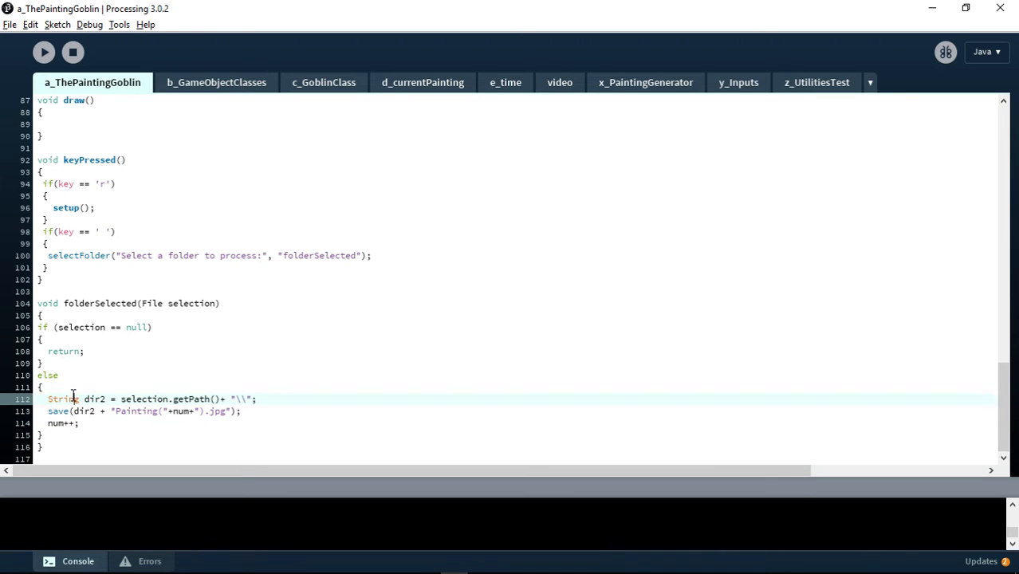
{"action": "double_click", "coordinate": [94, 398]}
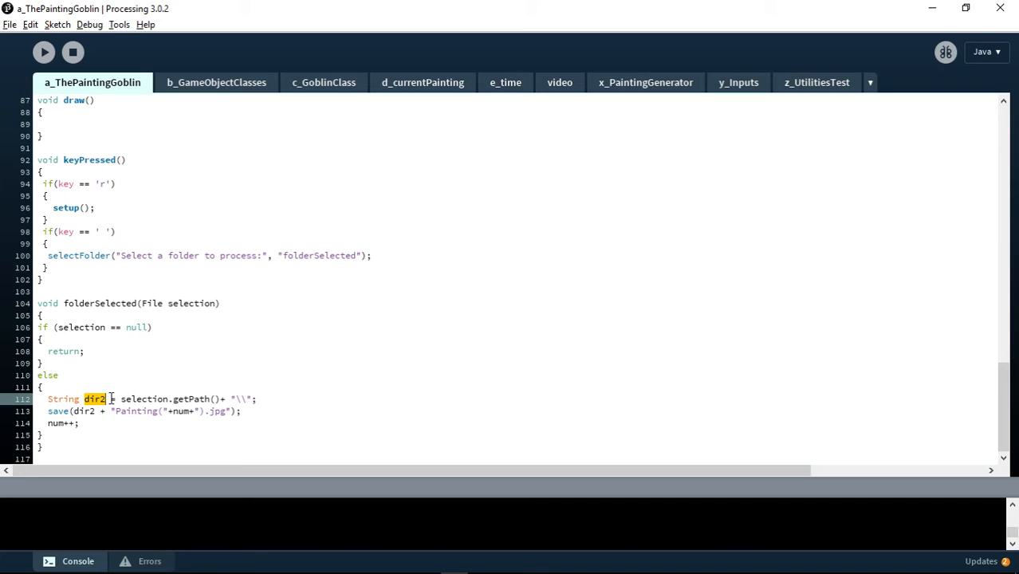
{"action": "double_click", "coordinate": [191, 302]}
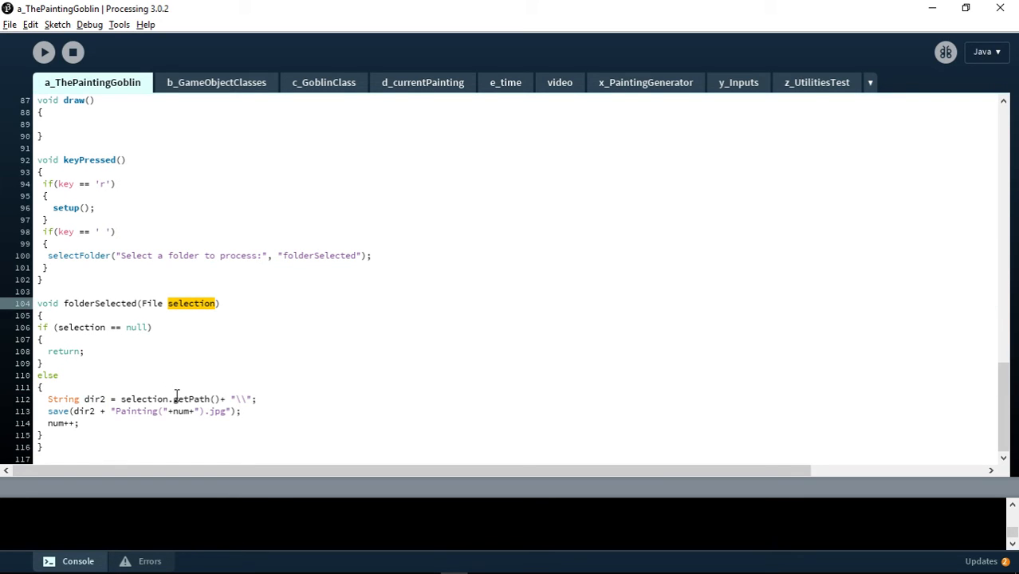
{"action": "double_click", "coordinate": [197, 398]}
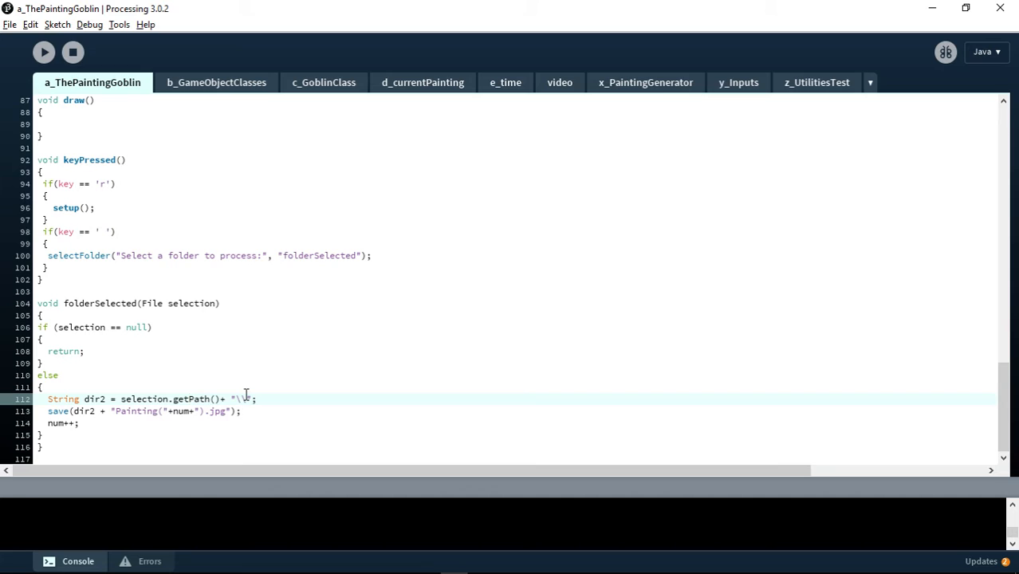
{"action": "double_click", "coordinate": [58, 411]}
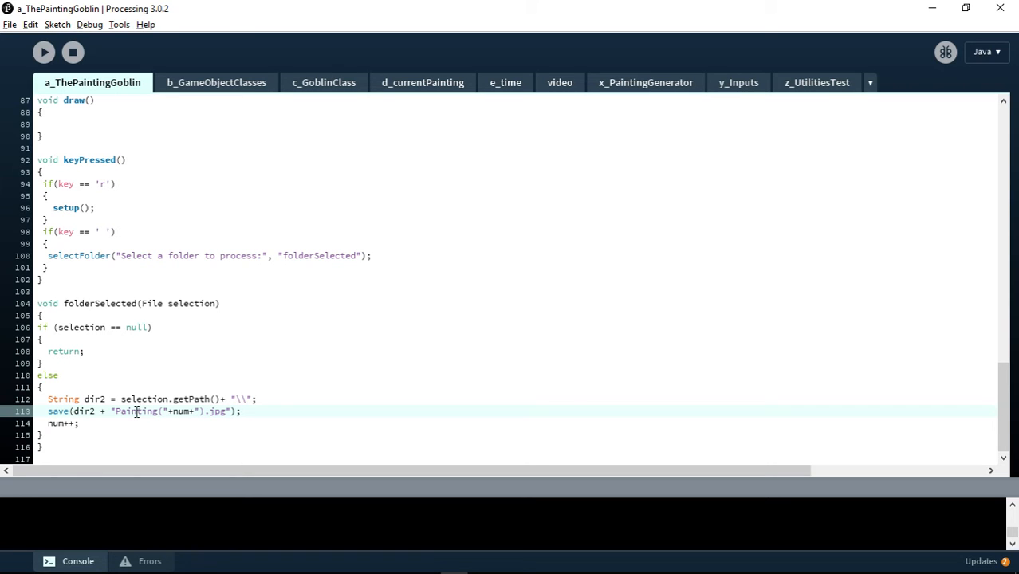
{"action": "left_click", "coordinate": [67, 441]}
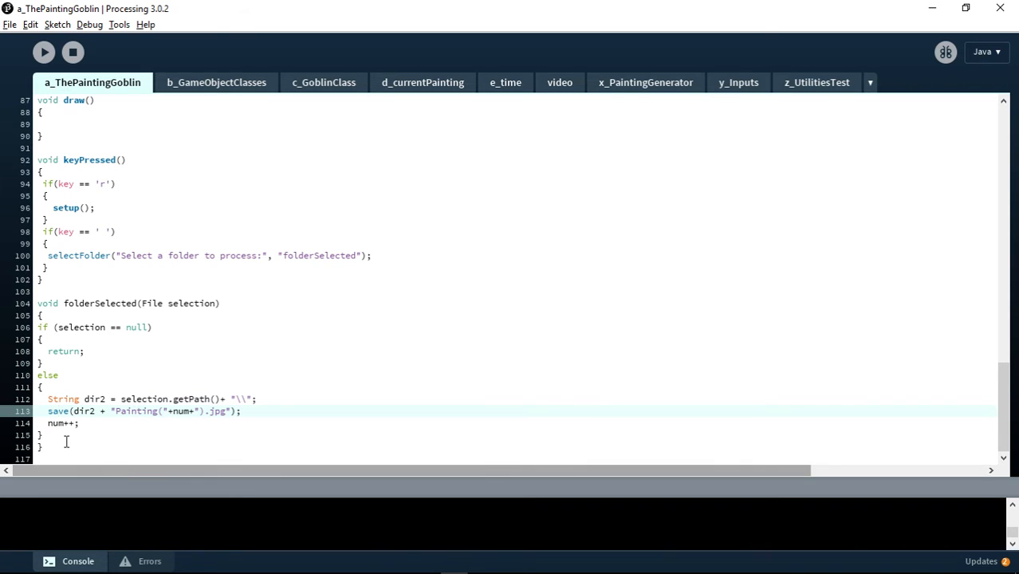
{"action": "double_click", "coordinate": [92, 398]}
{"action": "type", "text": "g"}
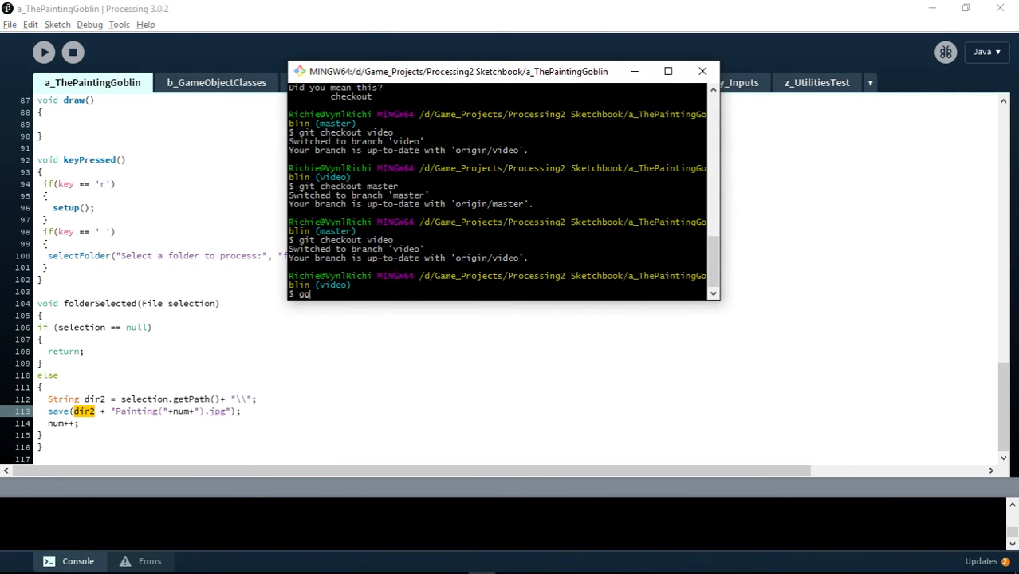
Step: Run 'git checkout master' in Git Bash
{"action": "type", "text": "git checkout"}
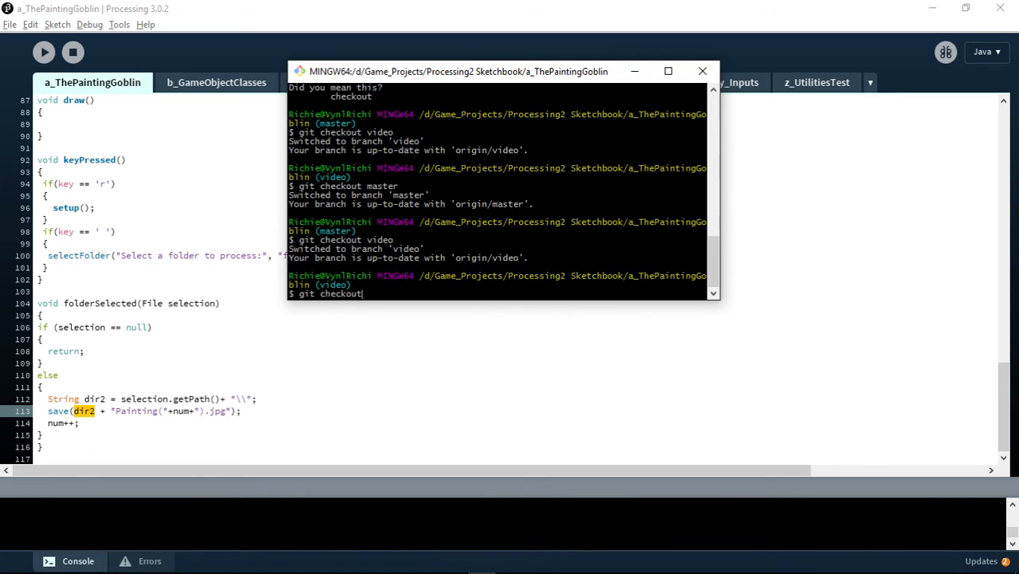
{"action": "type", "text": "master"}
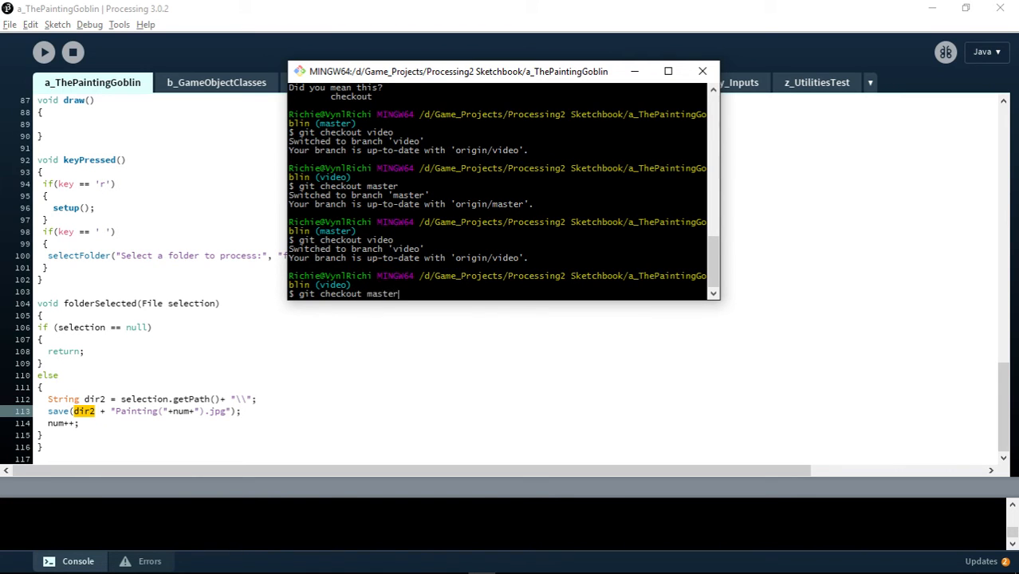
{"action": "key", "text": "Return"}
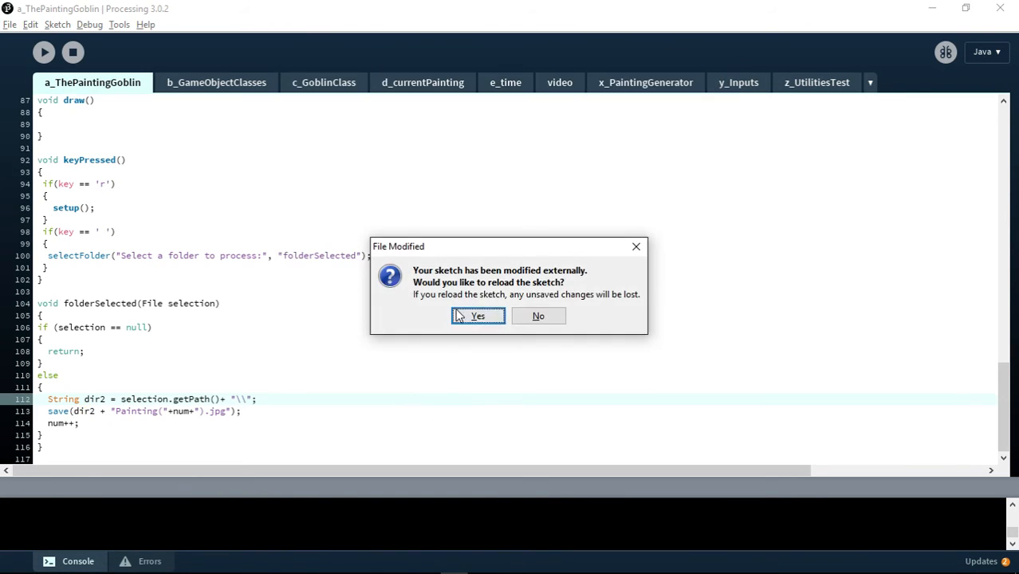
Step: Accept reloading the externally modified sketch and run the master-branch painting game
{"action": "left_click", "coordinate": [478, 315]}
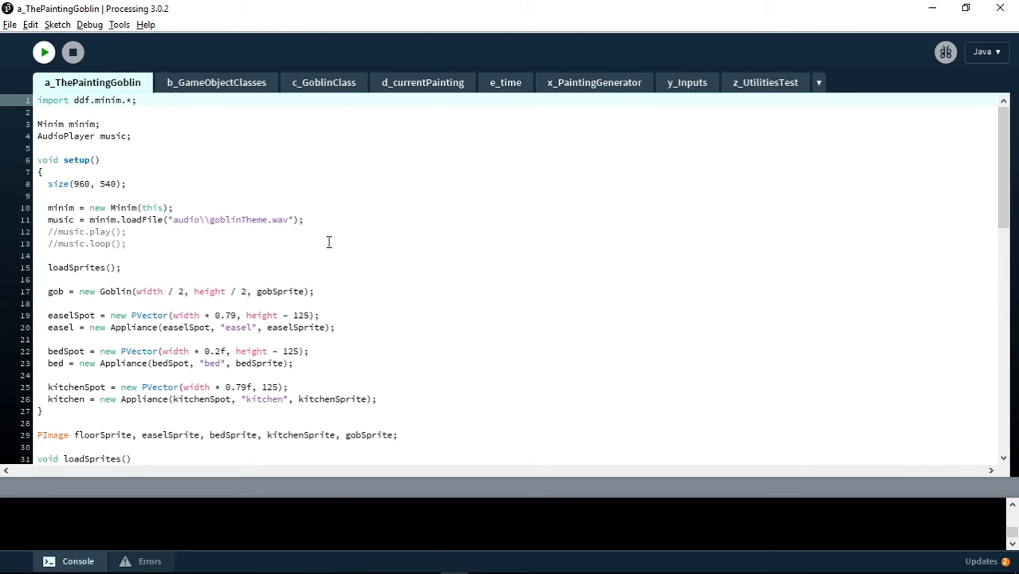
{"action": "left_click", "coordinate": [44, 52]}
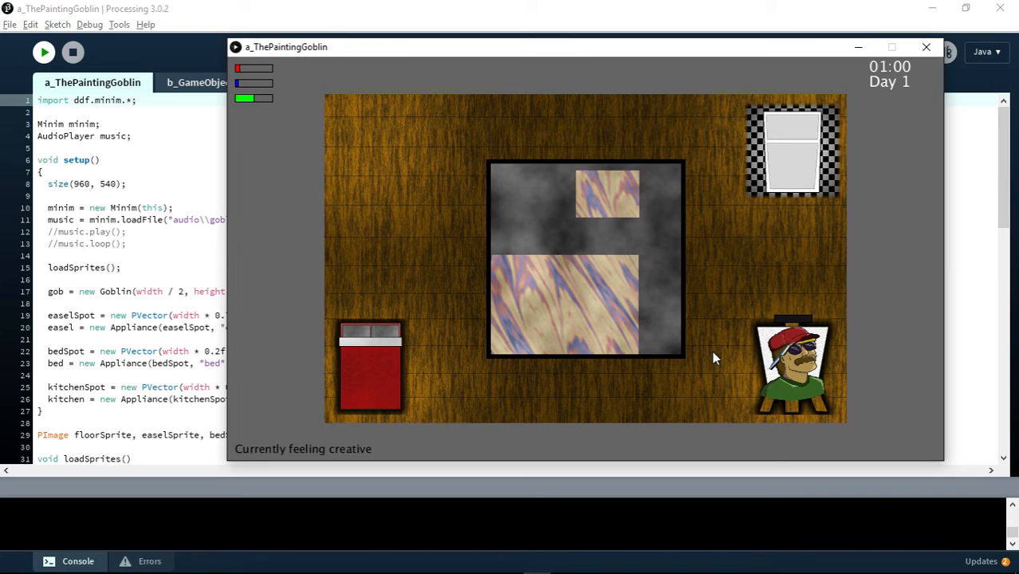
{"action": "mouse_move", "coordinate": [486, 362]}
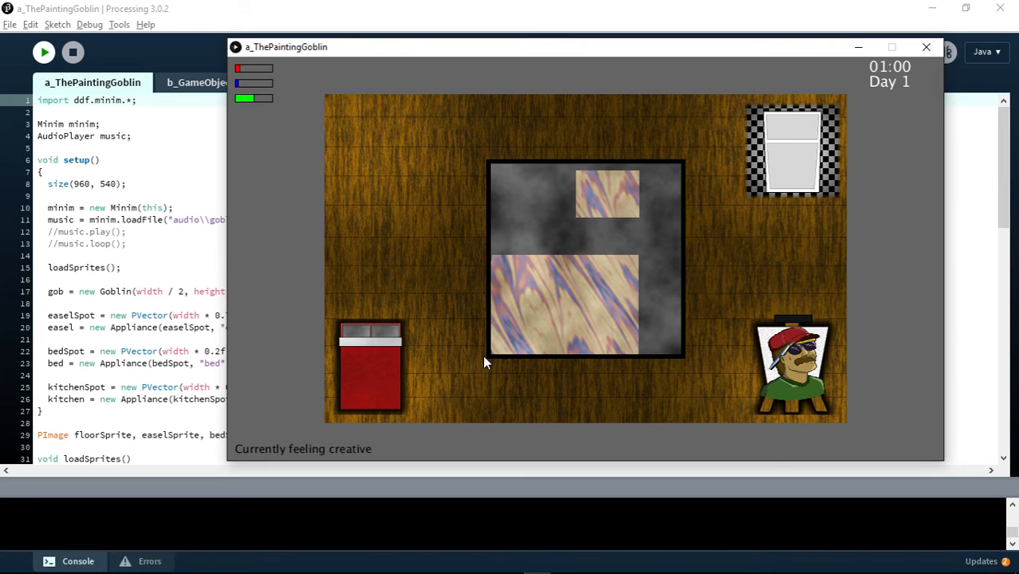
{"action": "mouse_move", "coordinate": [534, 224]}
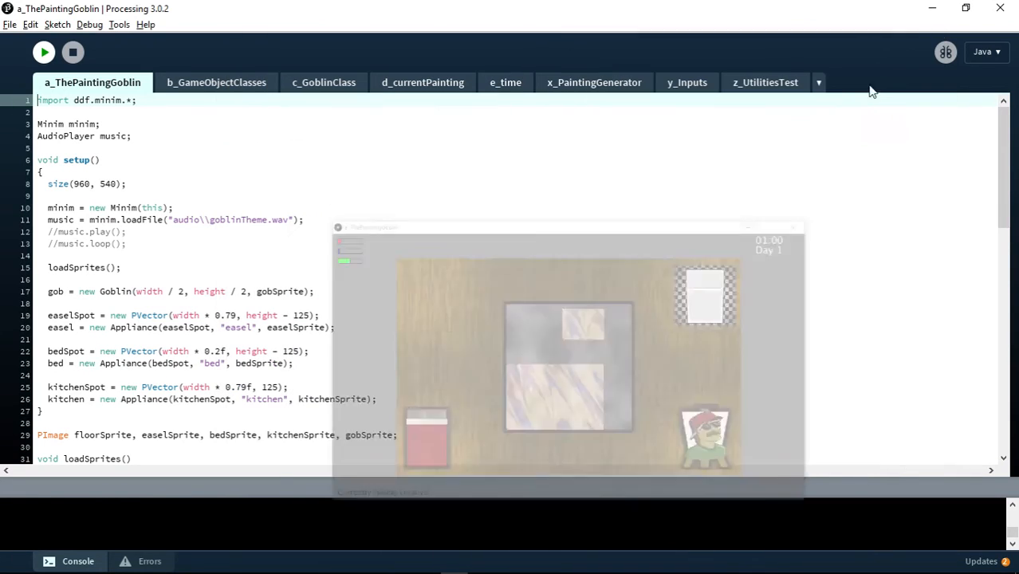
Step: In the x_PaintingGenerator tab, highlight folderSelected's else block that saves the painting
{"action": "left_click", "coordinate": [593, 82]}
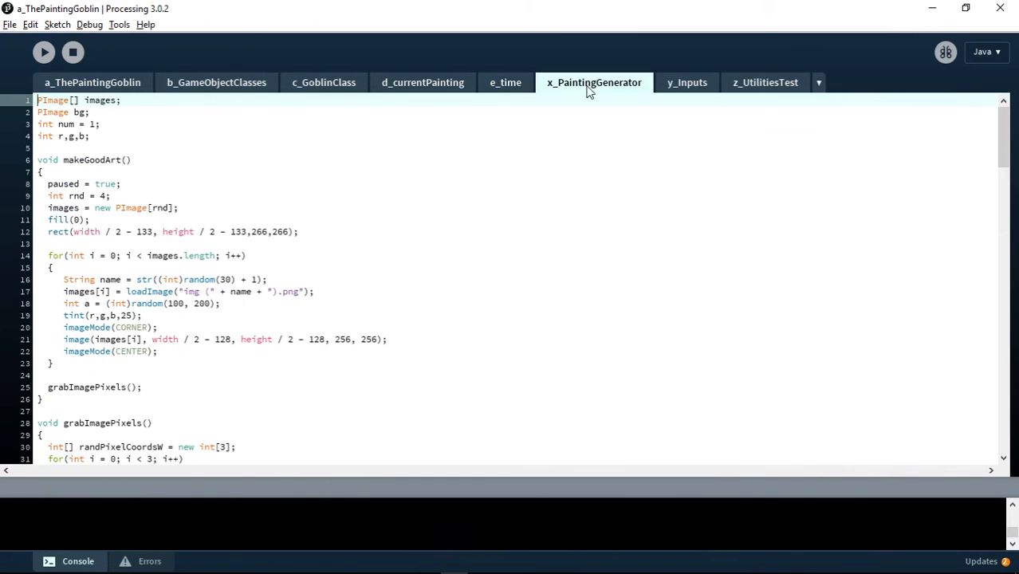
{"action": "scroll", "scroll_direction": "down", "scroll_amount": 3}
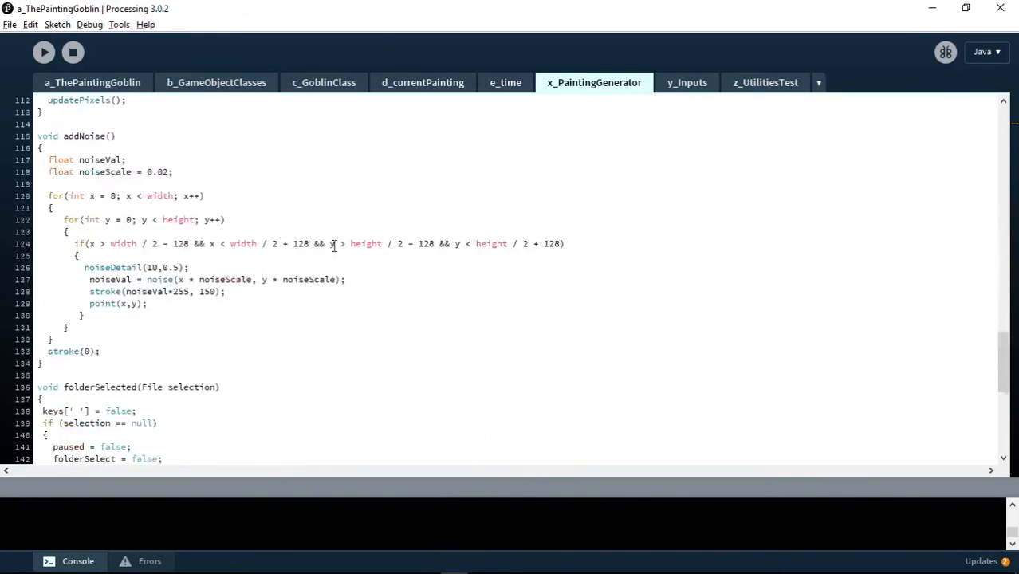
{"action": "scroll", "scroll_direction": "down", "scroll_amount": 3}
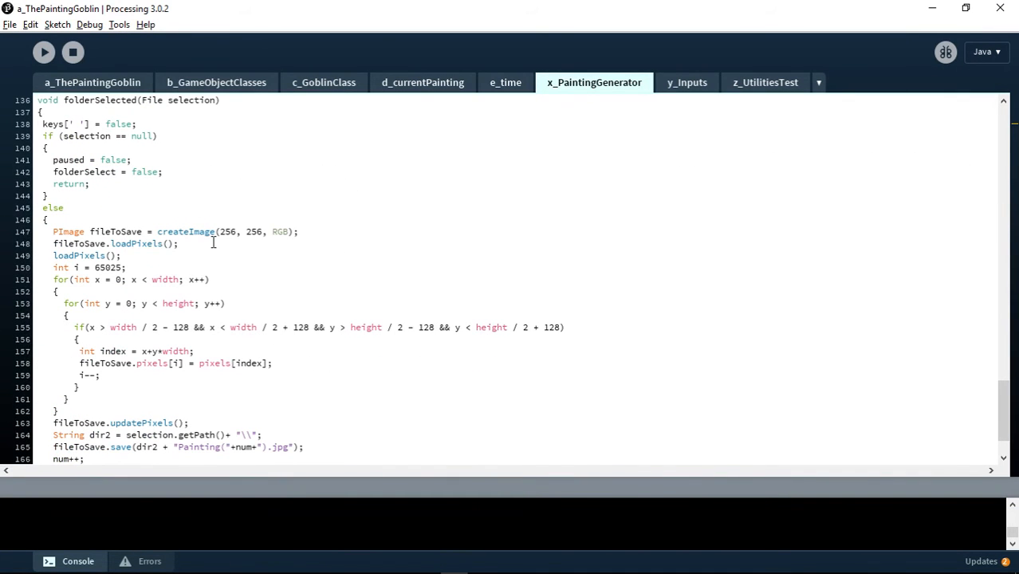
{"action": "scroll", "scroll_direction": "up", "scroll_amount": 3}
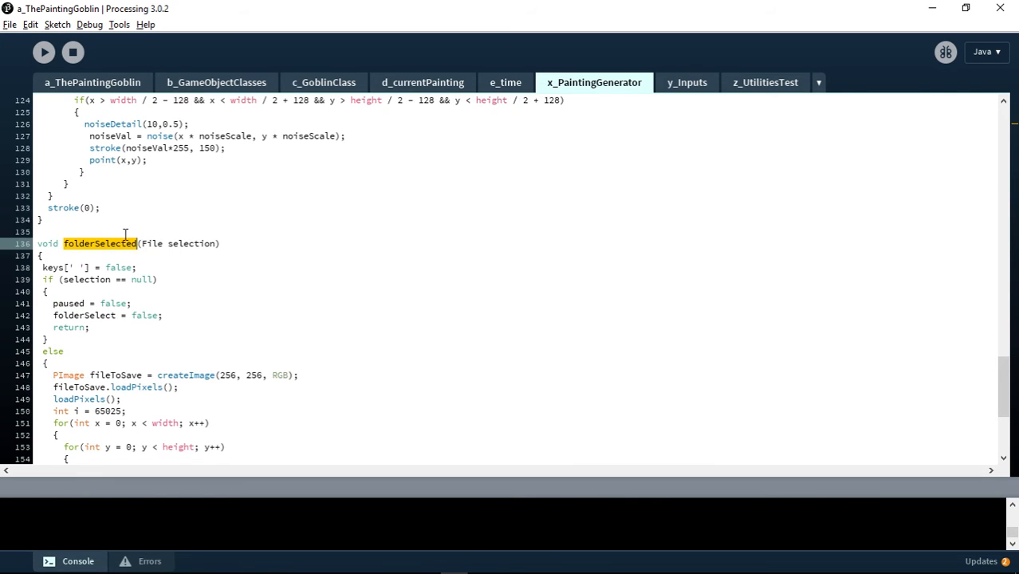
{"action": "scroll", "scroll_direction": "down", "scroll_amount": 3}
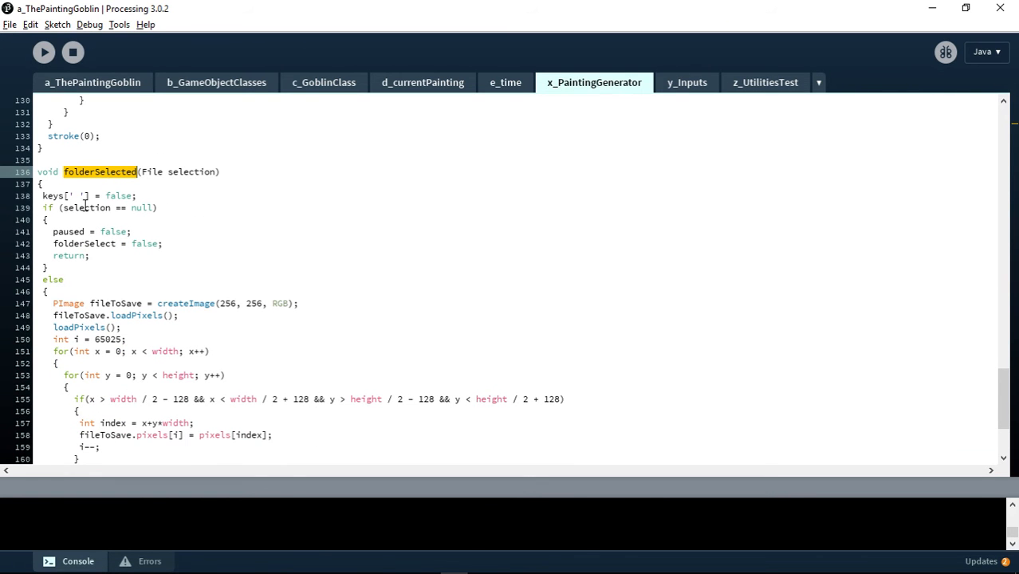
{"action": "scroll", "scroll_direction": "down", "scroll_amount": 3}
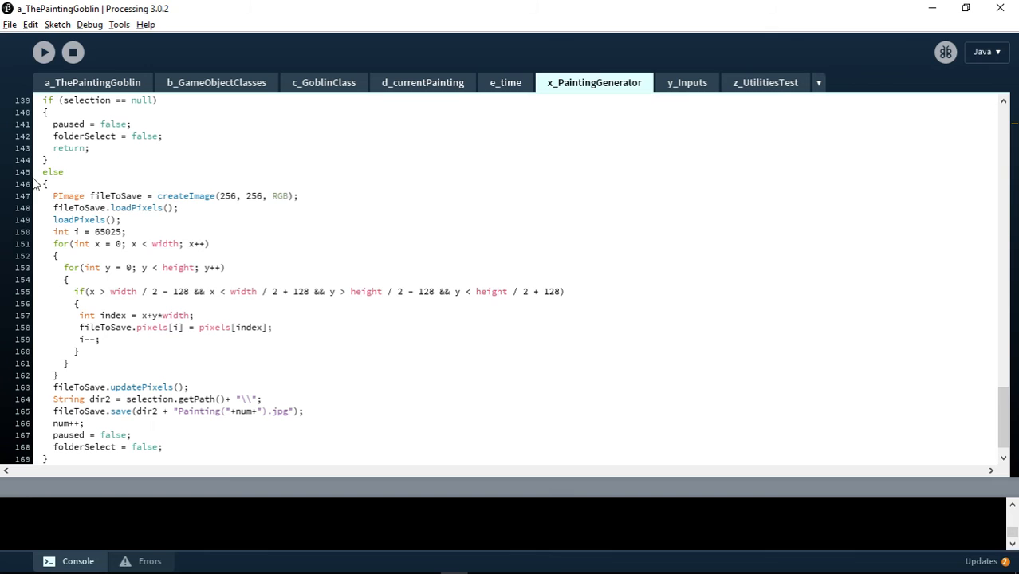
{"action": "left_click_drag", "start_coordinate": [53, 195], "coordinate": [162, 447]}
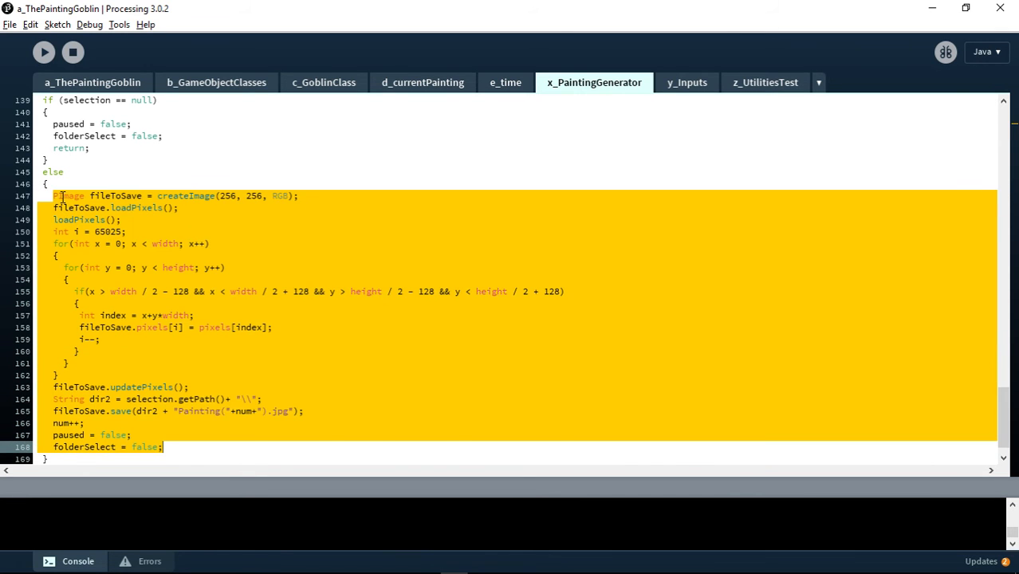
{"action": "scroll", "scroll_direction": "down", "scroll_amount": 3}
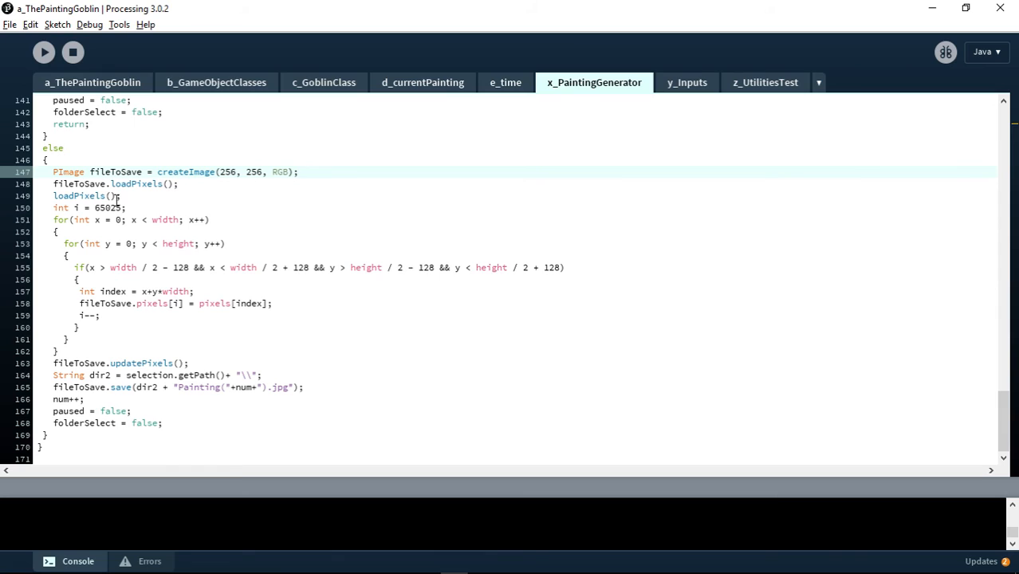
{"action": "double_click", "coordinate": [79, 184]}
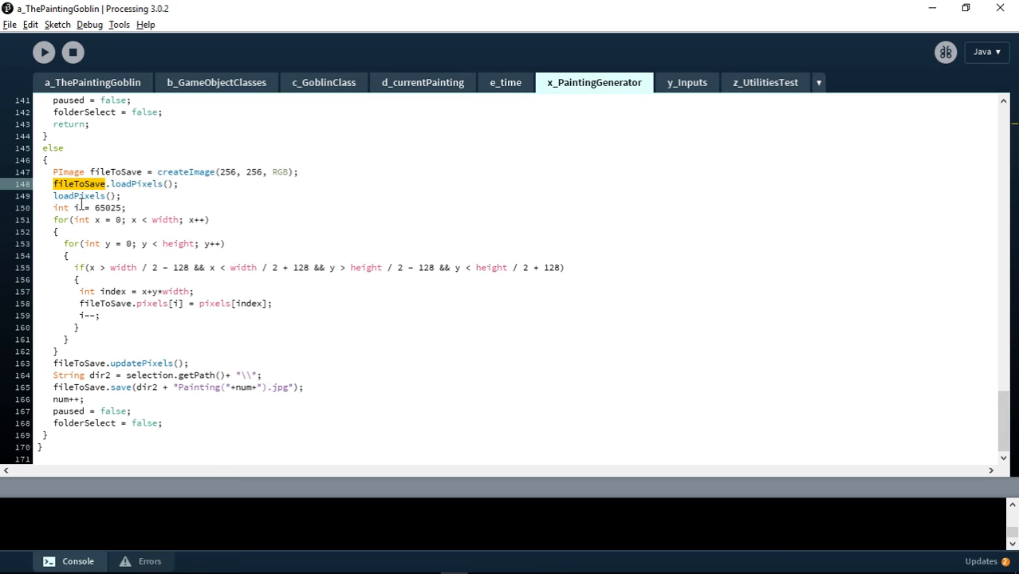
{"action": "left_click", "coordinate": [136, 195]}
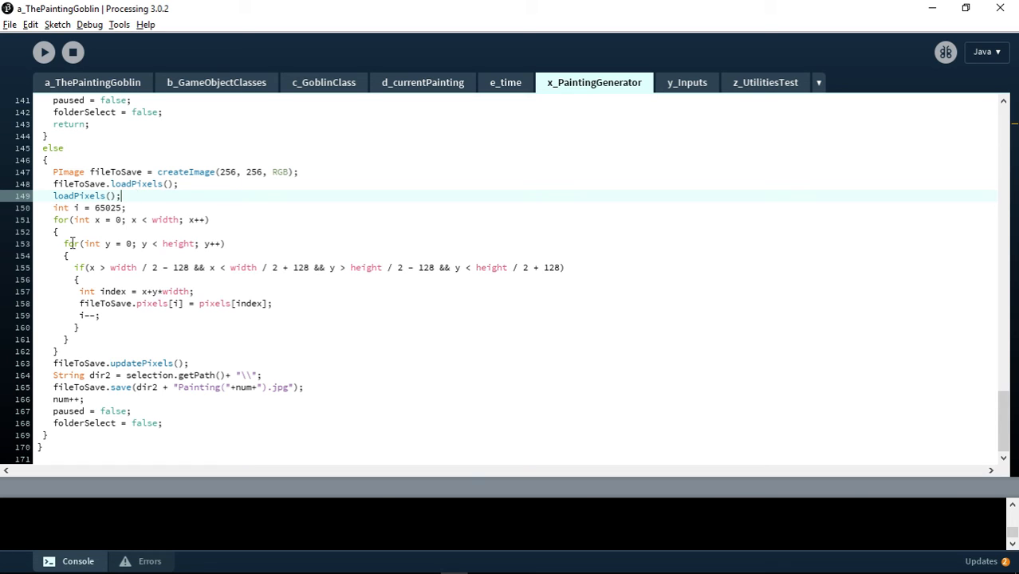
{"action": "left_click_drag", "start_coordinate": [53, 219], "coordinate": [57, 351]}
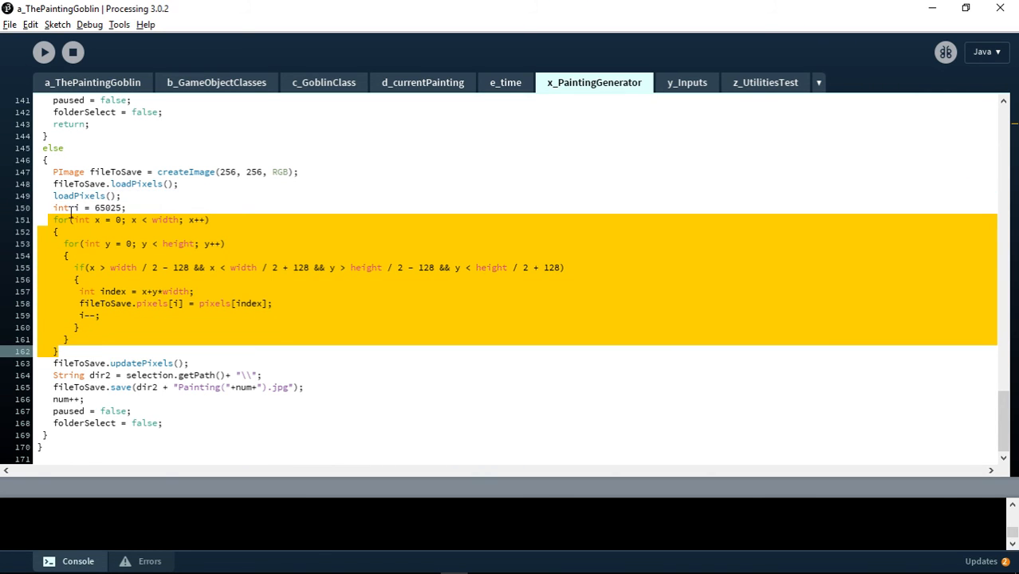
{"action": "mouse_move", "coordinate": [98, 237]}
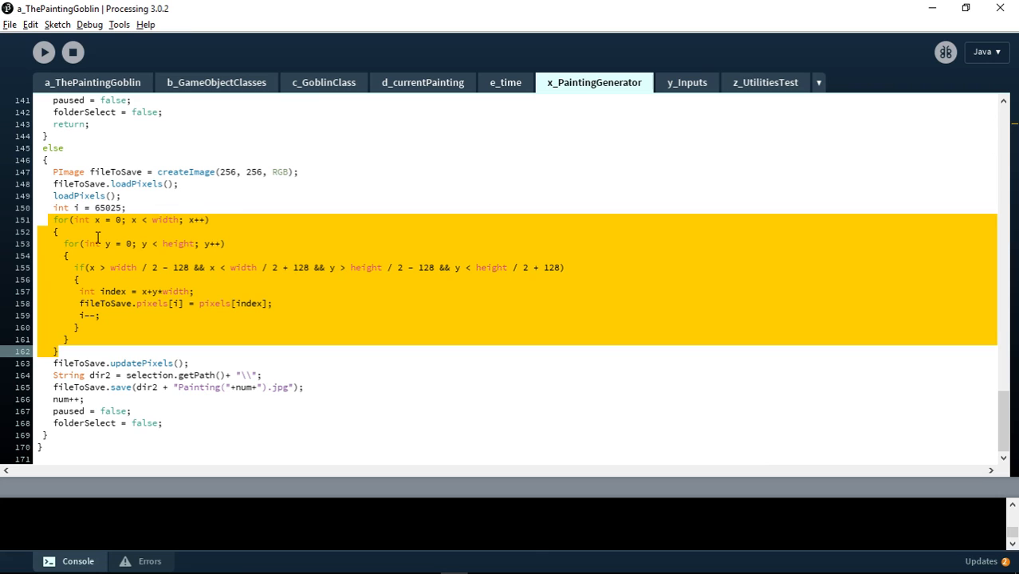
{"action": "mouse_move", "coordinate": [38, 288]}
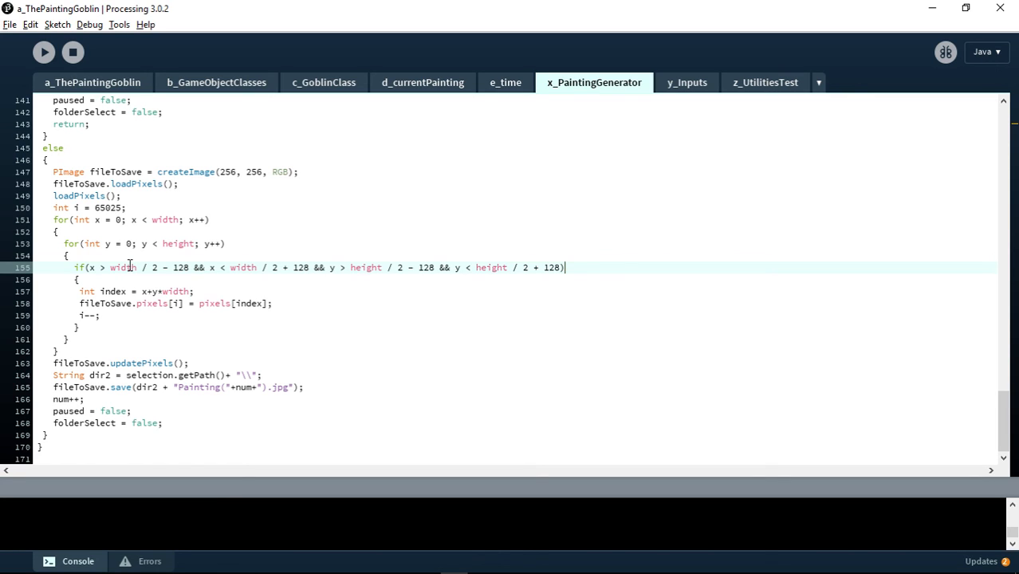
{"action": "mouse_move", "coordinate": [359, 324]}
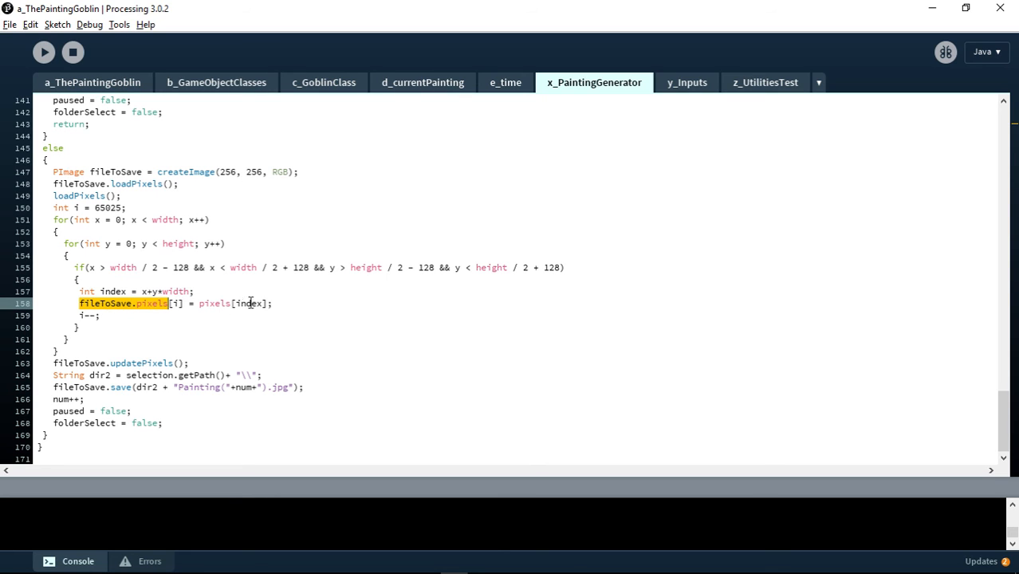
{"action": "double_click", "coordinate": [213, 303]}
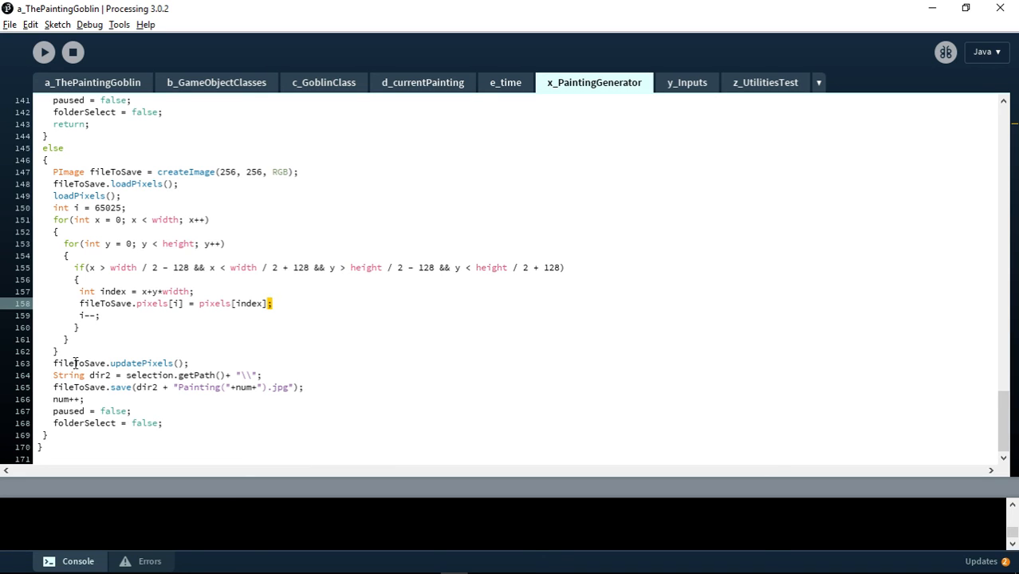
{"action": "double_click", "coordinate": [79, 363]}
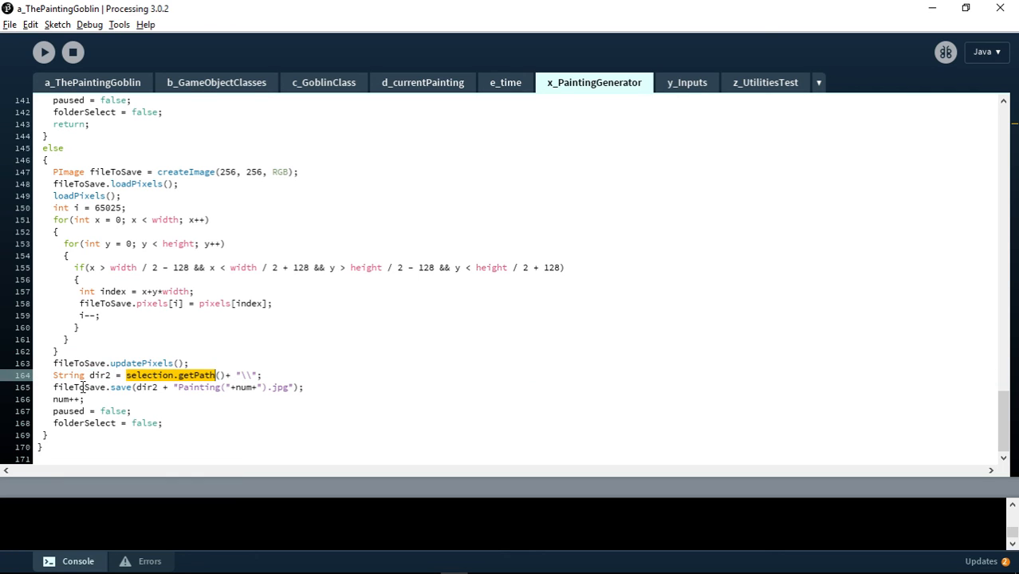
{"action": "double_click", "coordinate": [80, 387]}
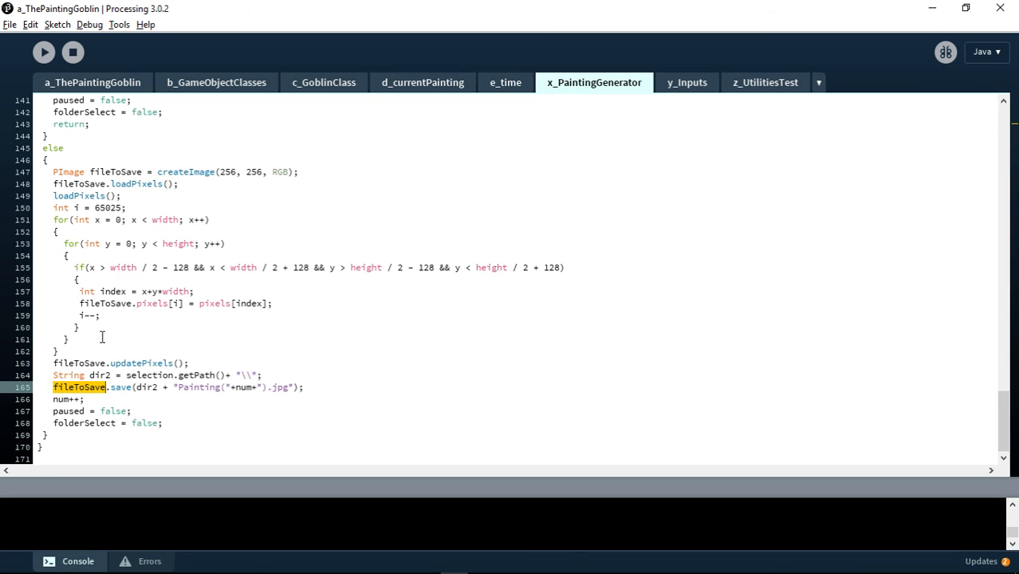
{"action": "double_click", "coordinate": [146, 386]}
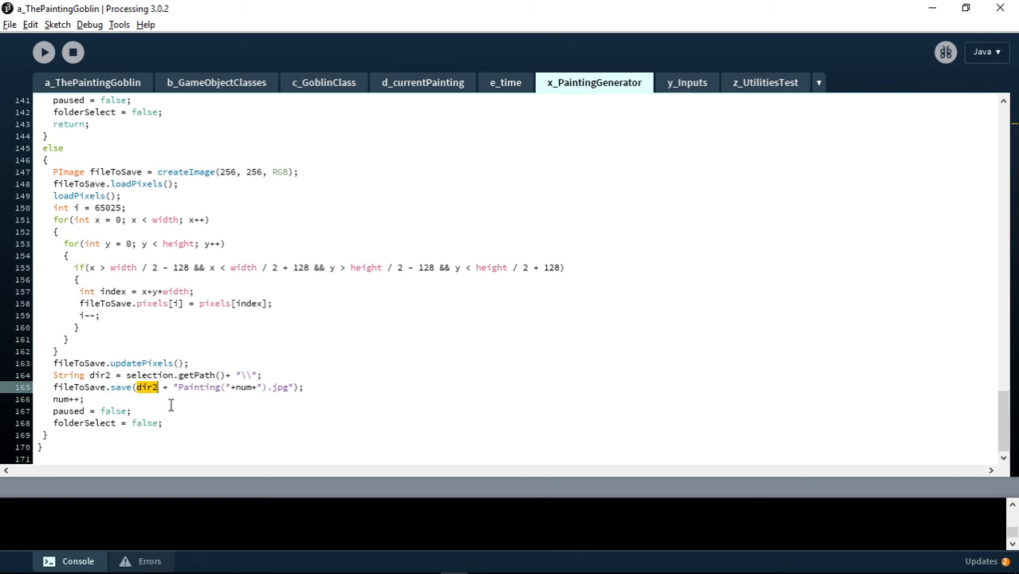
{"action": "double_click", "coordinate": [231, 386]}
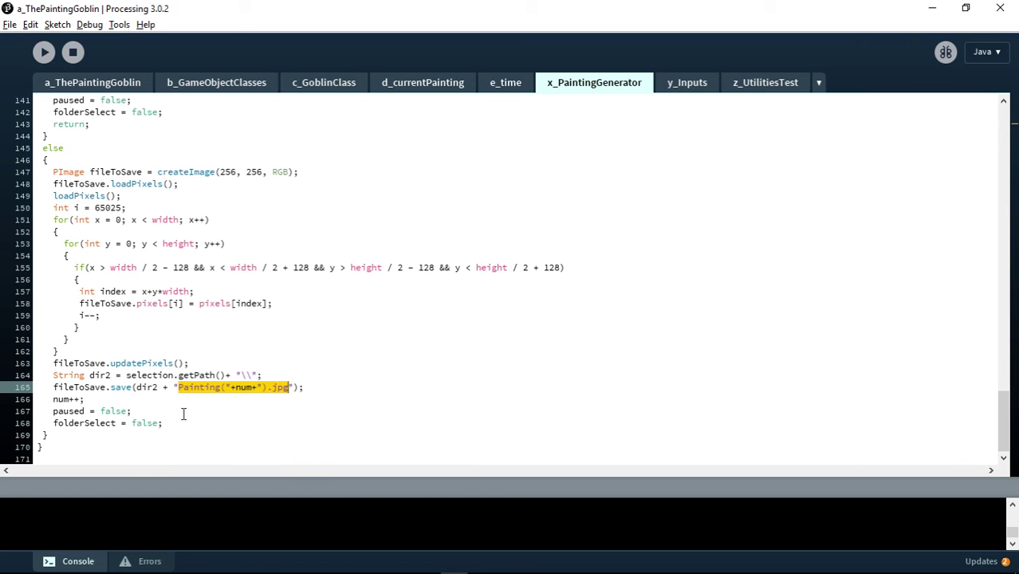